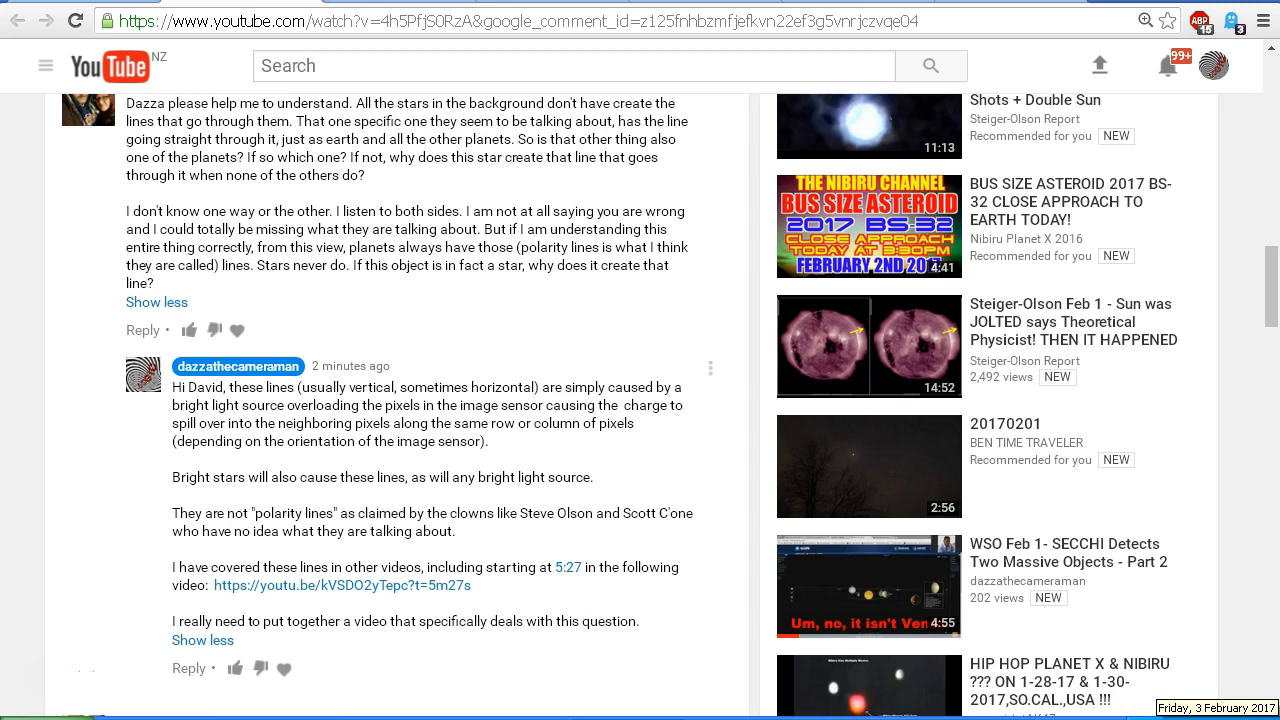
mouse_move(1244, 658)
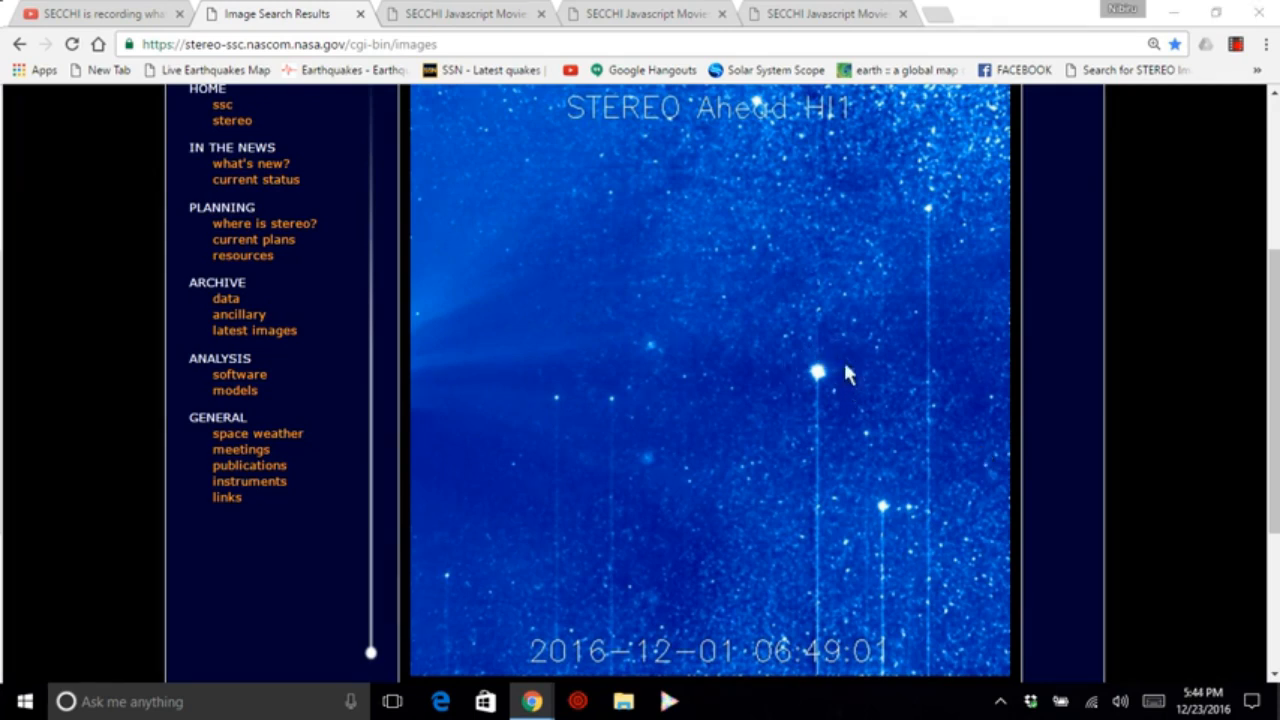
mouse_move(818, 390)
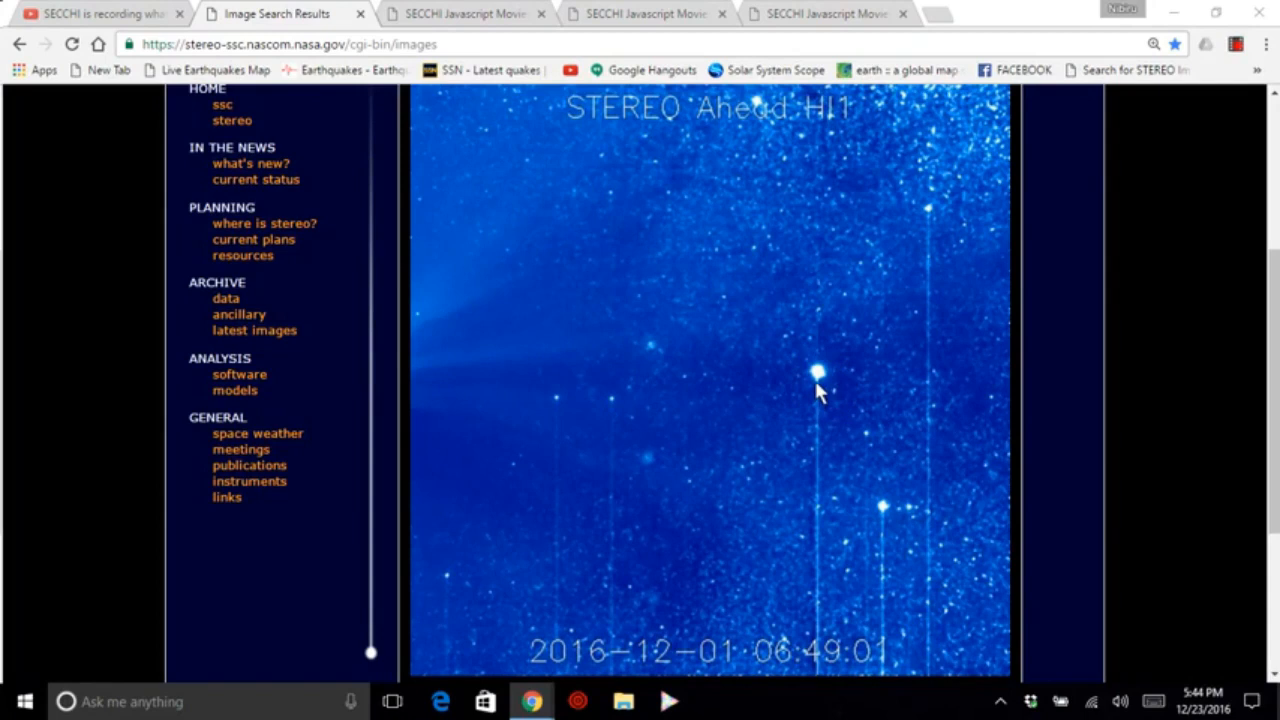
mouse_move(824, 418)
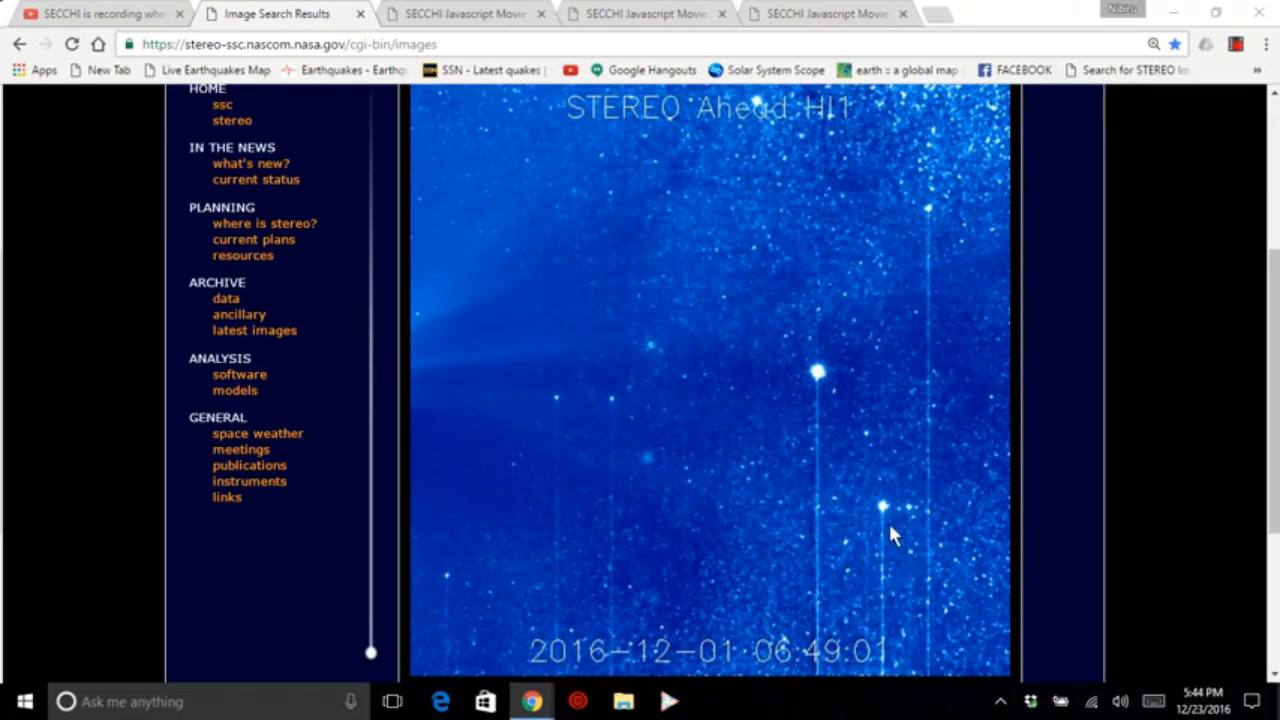
mouse_move(884, 524)
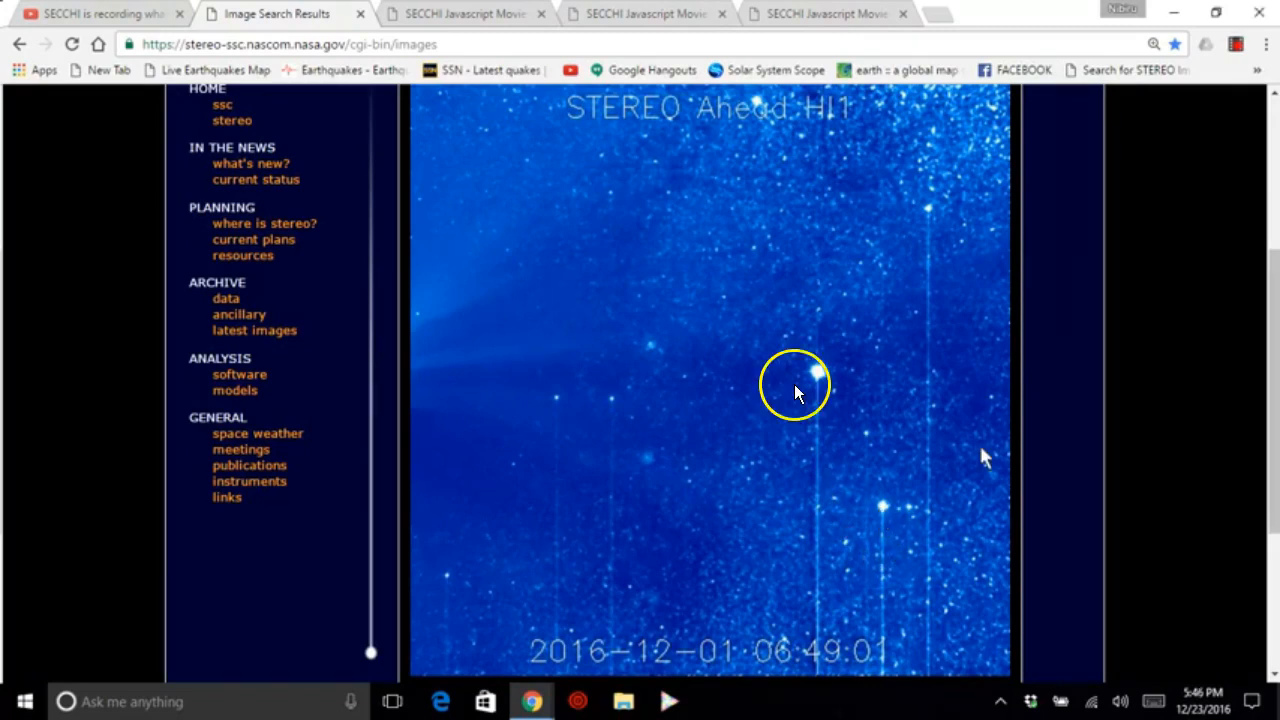
mouse_move(810, 596)
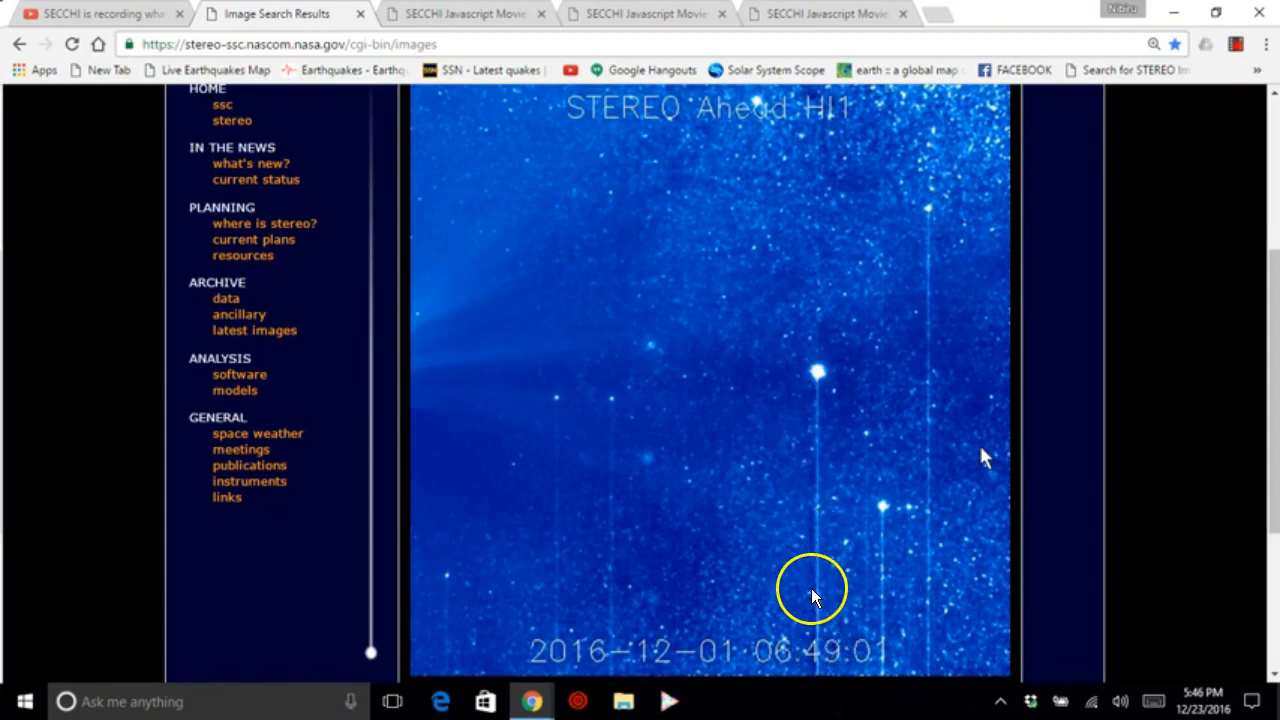
mouse_move(938, 230)
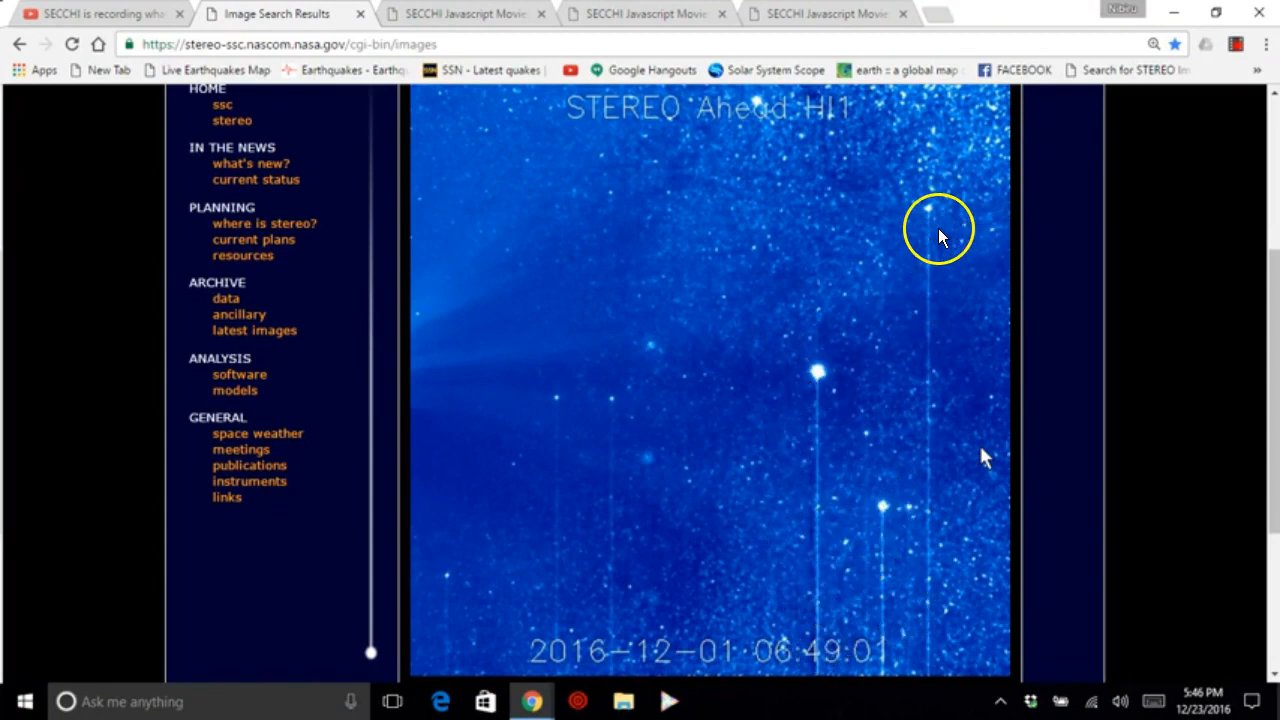
mouse_move(620, 424)
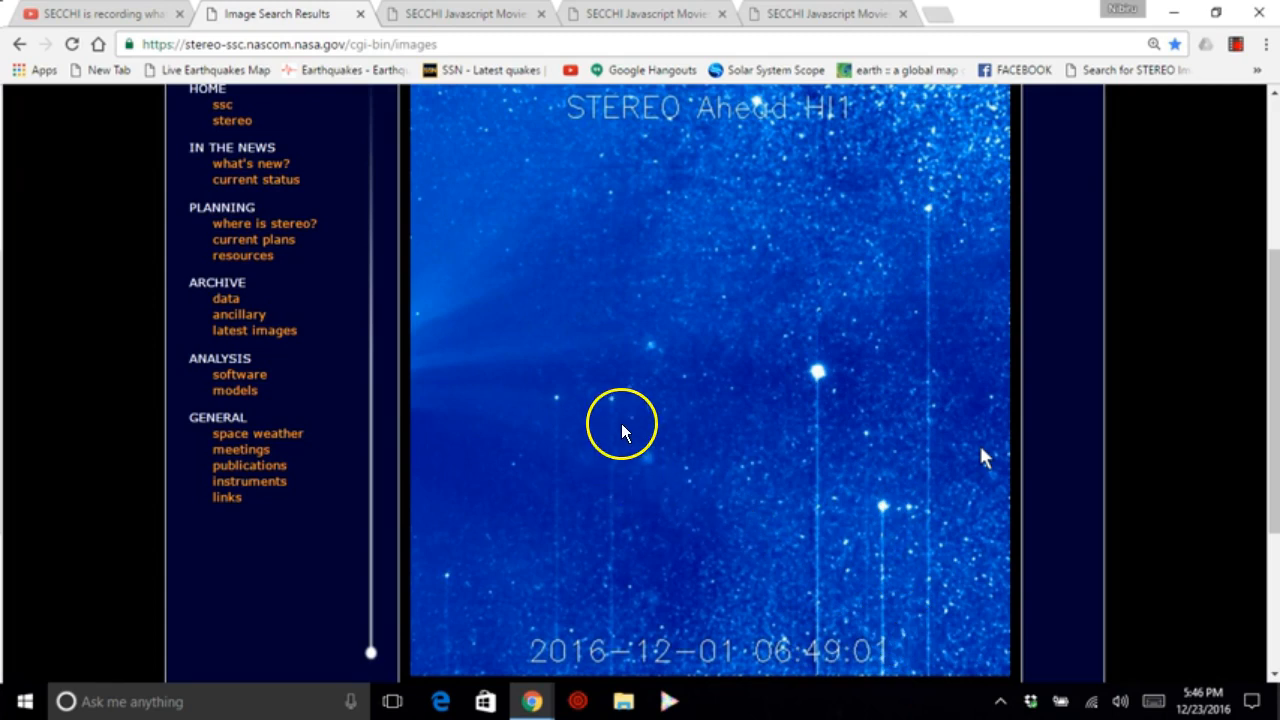
mouse_move(548, 528)
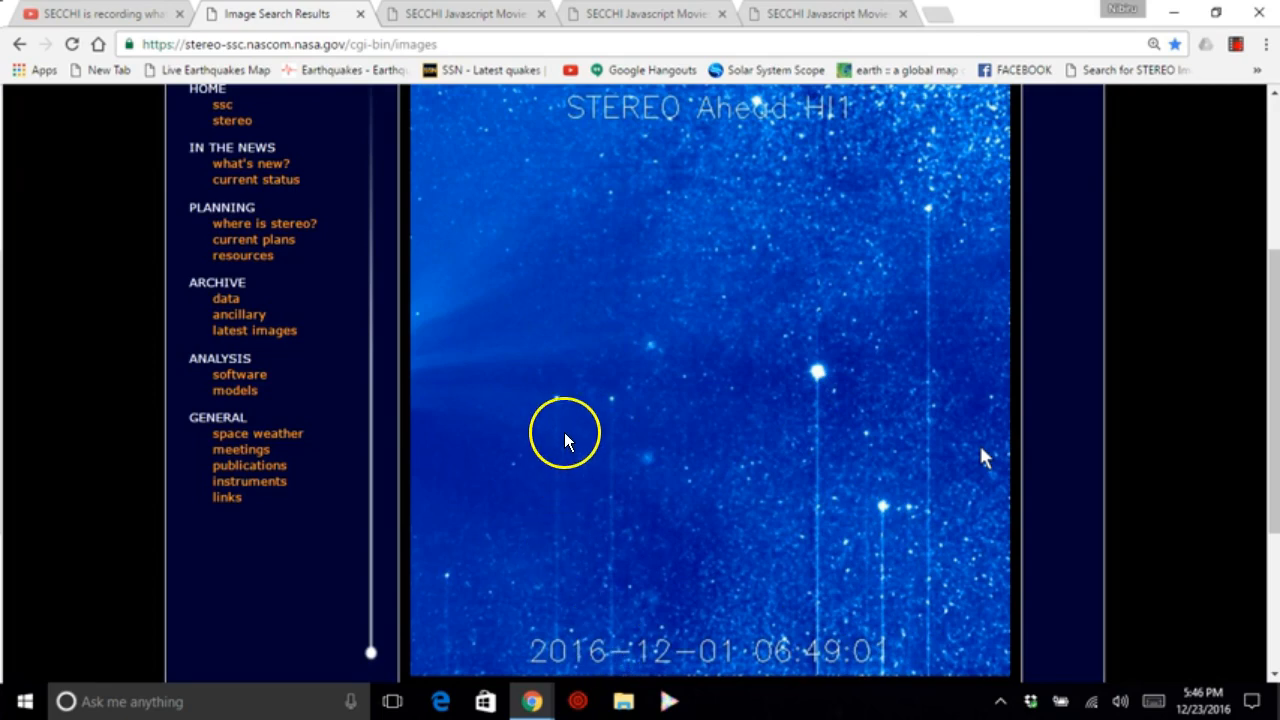
mouse_move(576, 616)
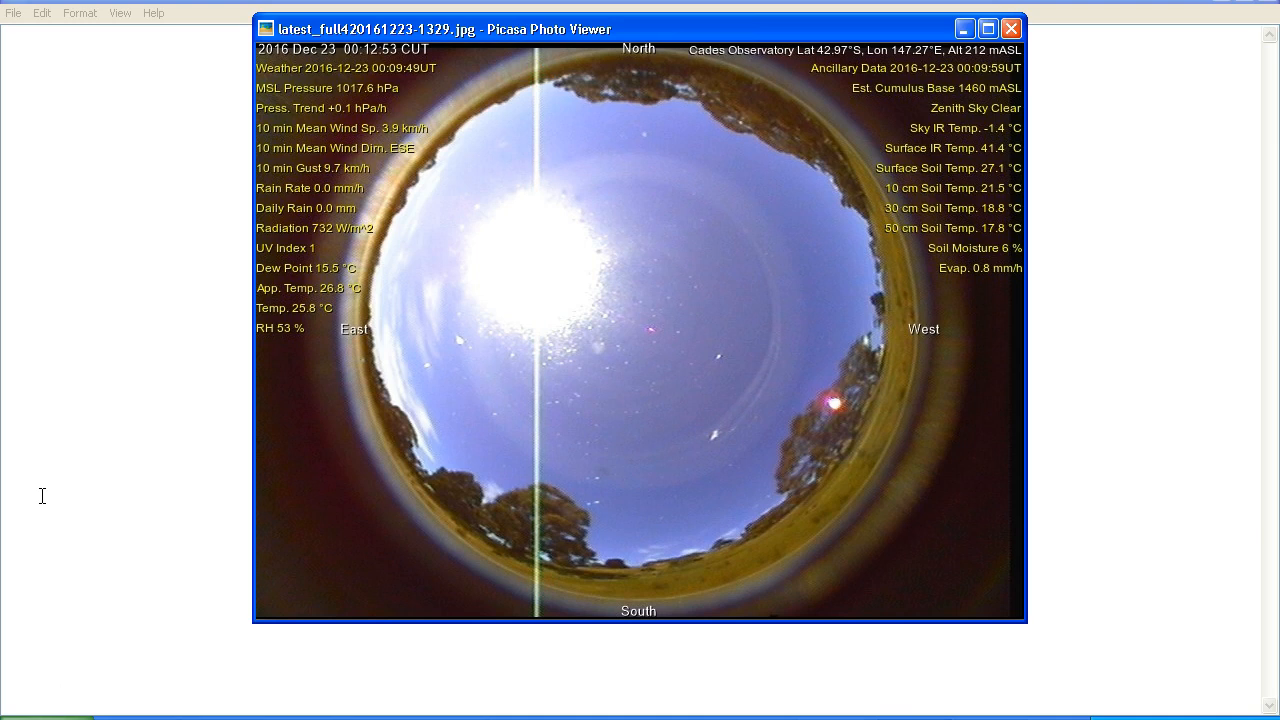
mouse_move(48, 268)
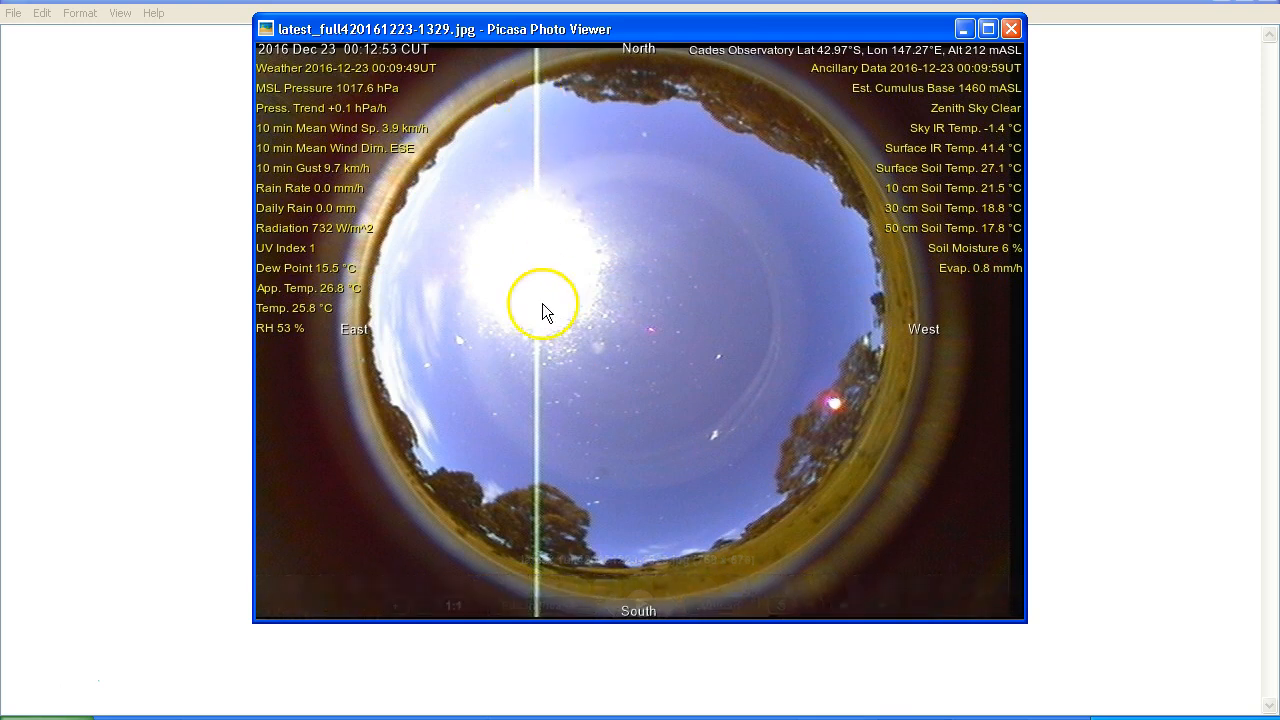
mouse_move(310, 260)
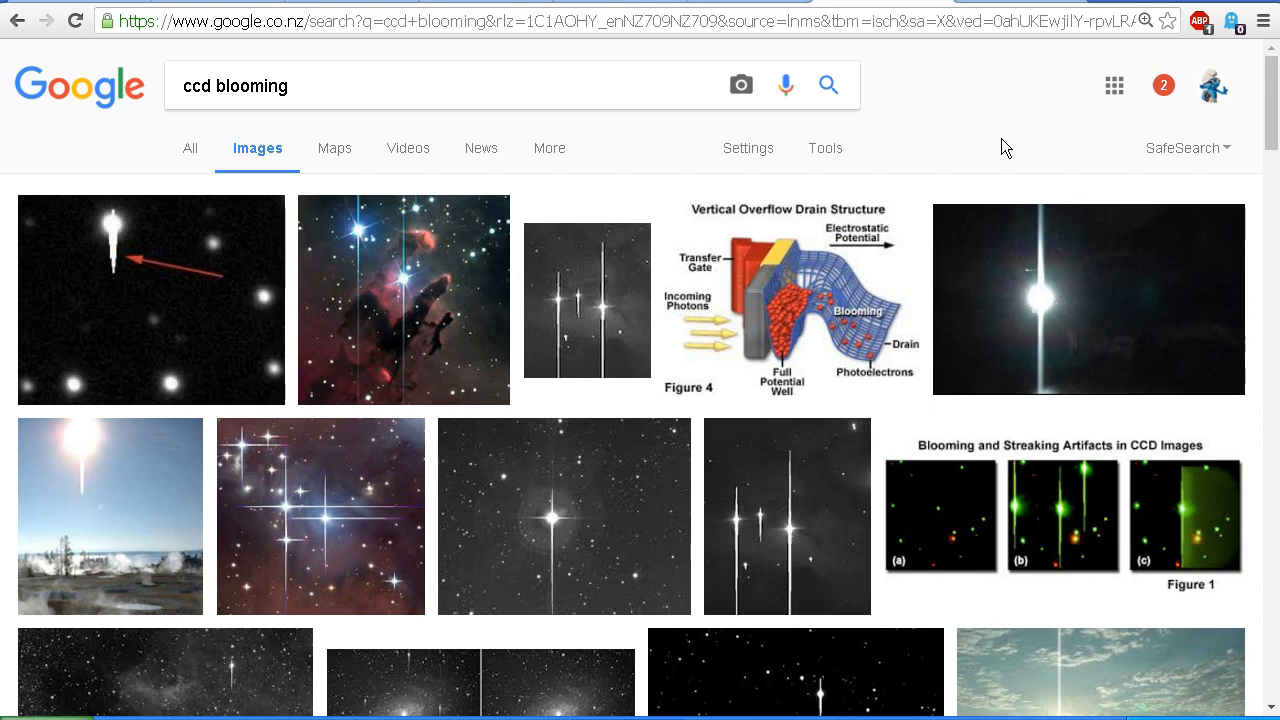
mouse_move(956, 136)
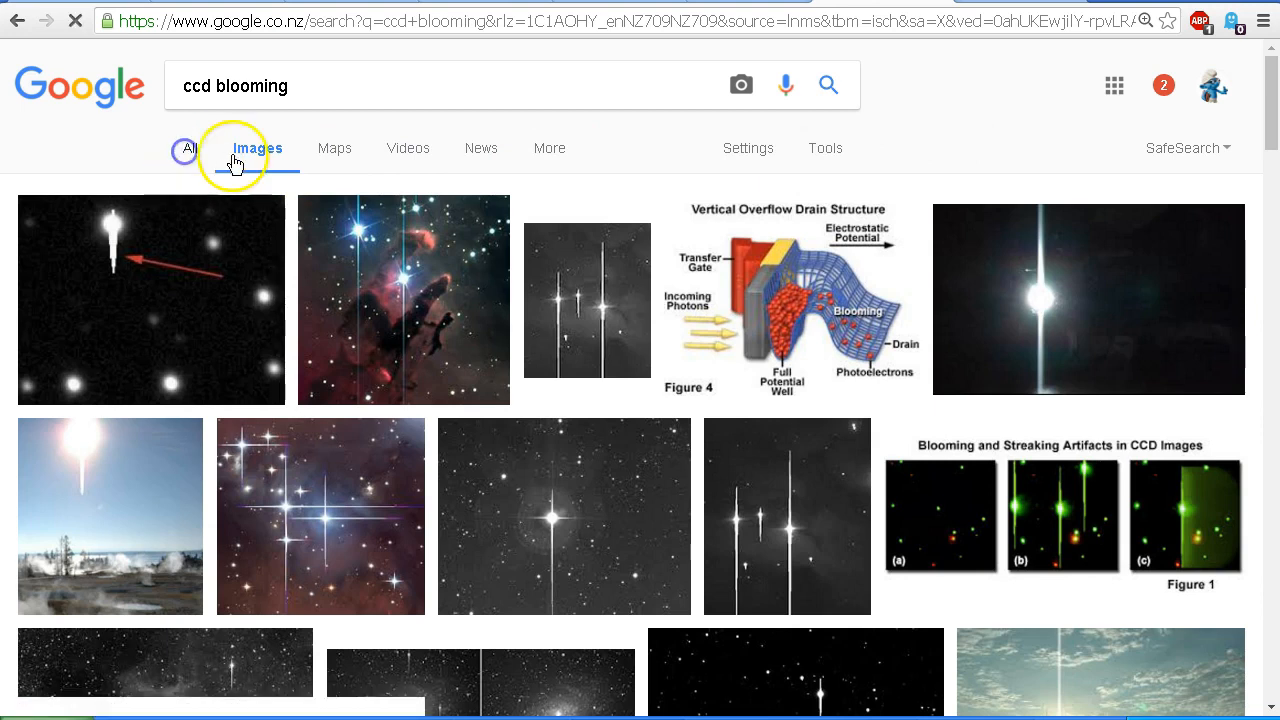
Check the general web results for 'ccd blooming', then return to Images and scroll to stars with long vertical bleed lines
click(192, 148)
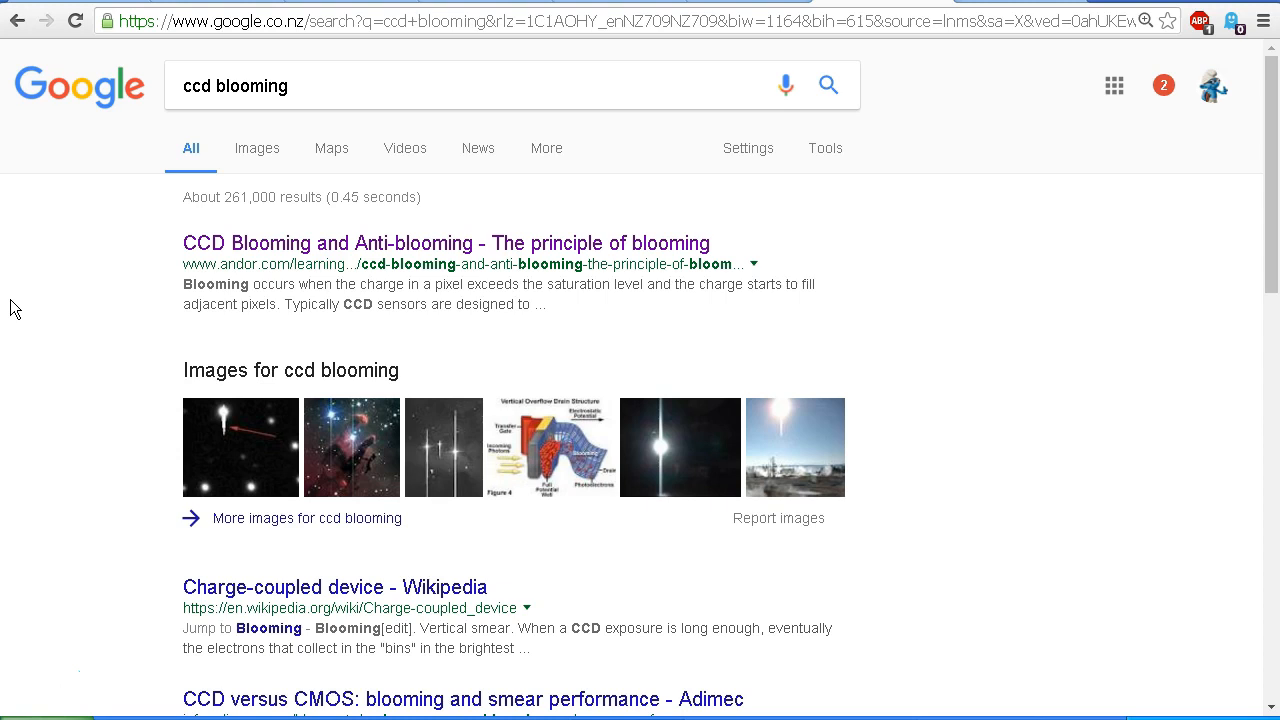
scroll(down, 3)
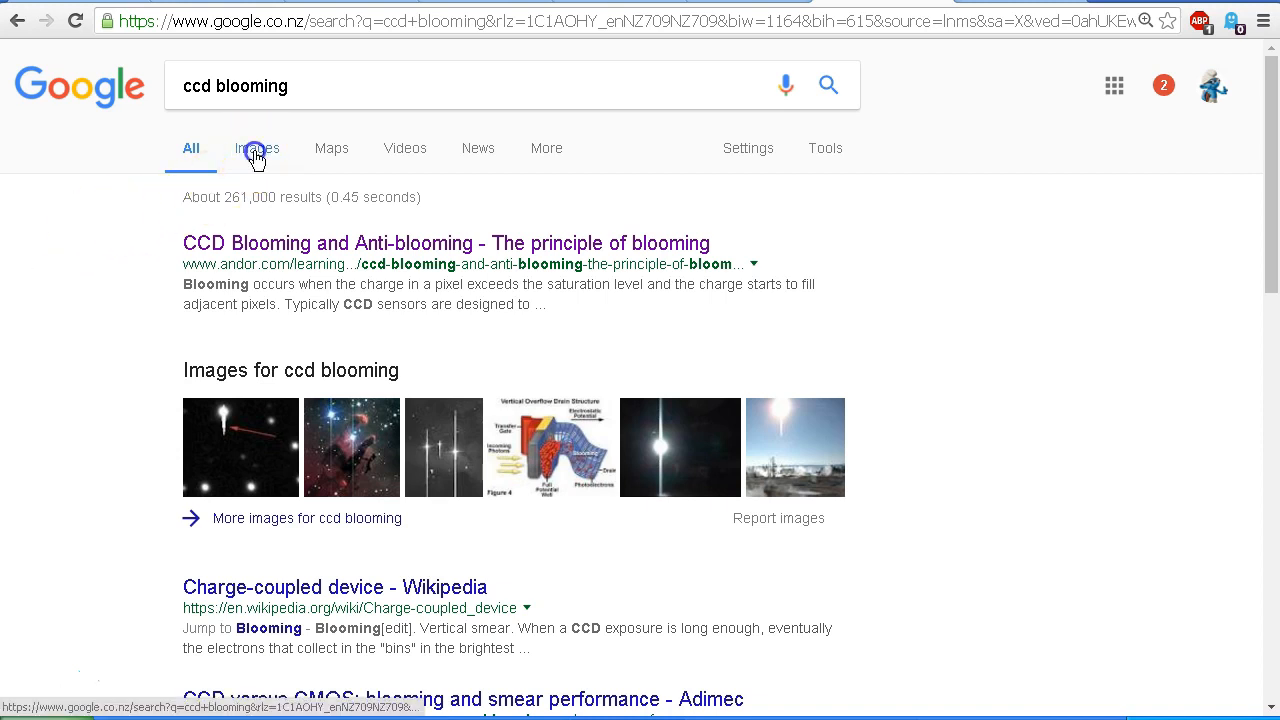
click(256, 148)
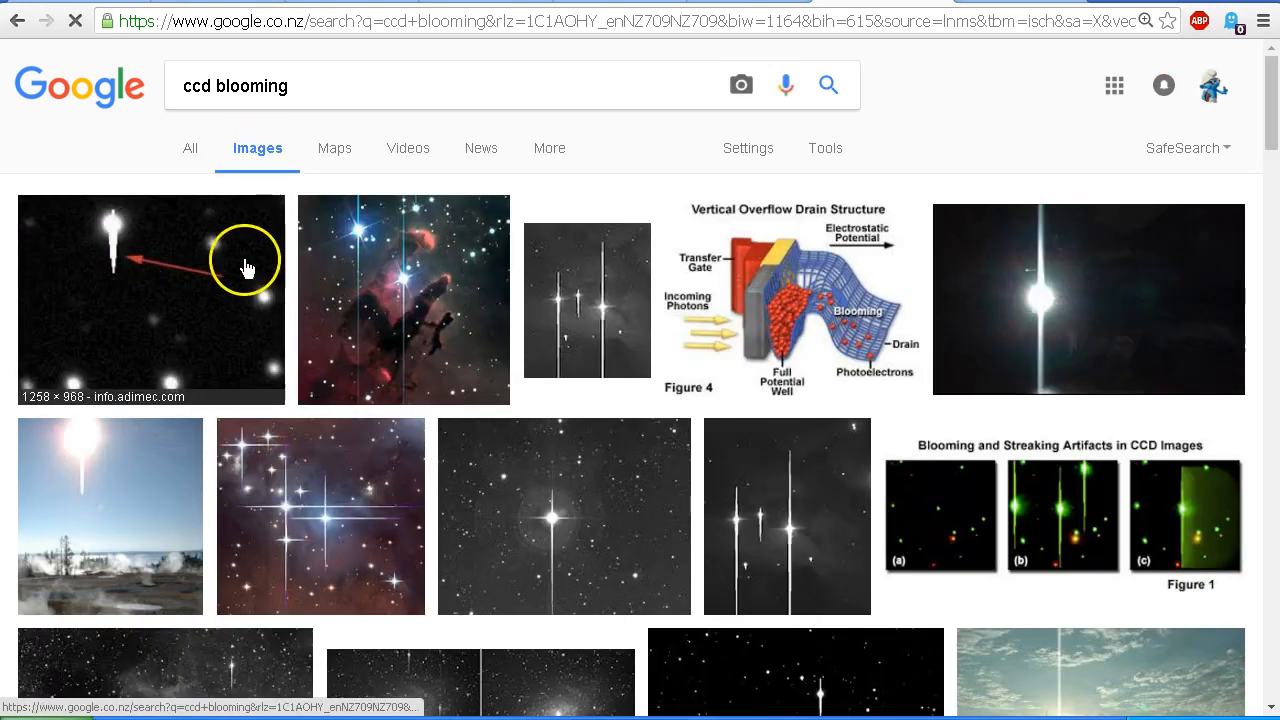
scroll(down, 3)
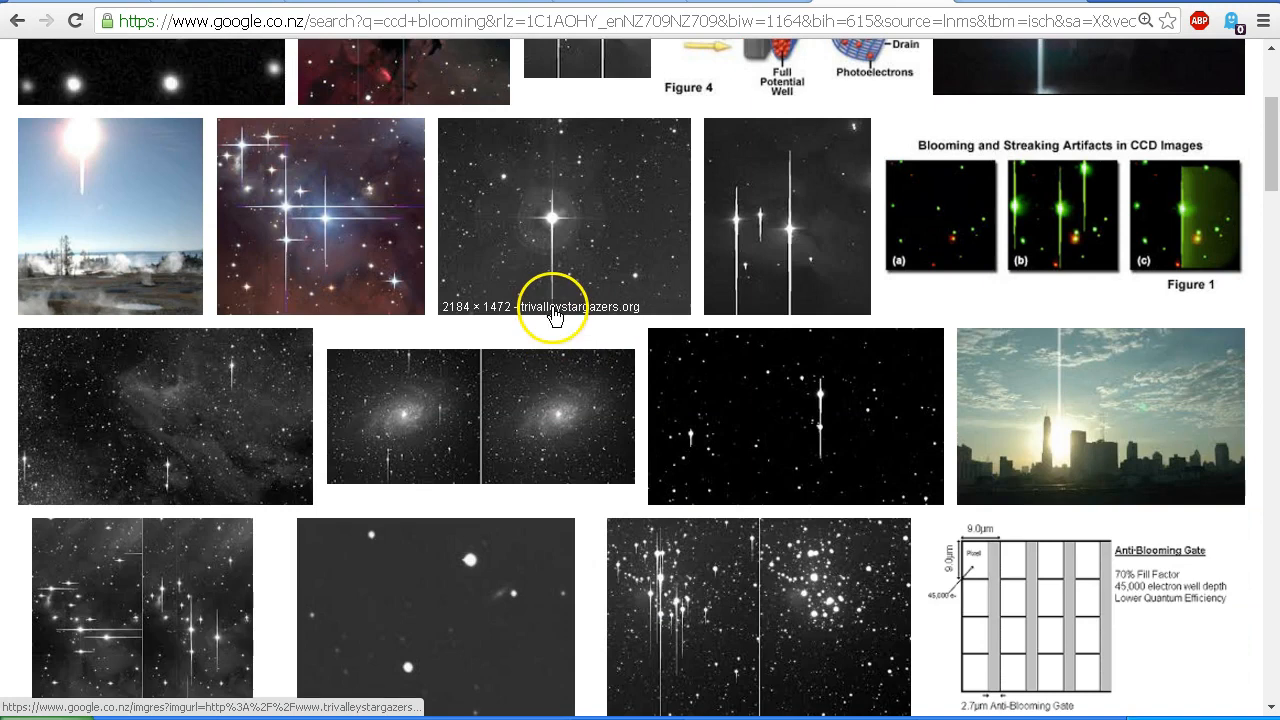
scroll(down, 3)
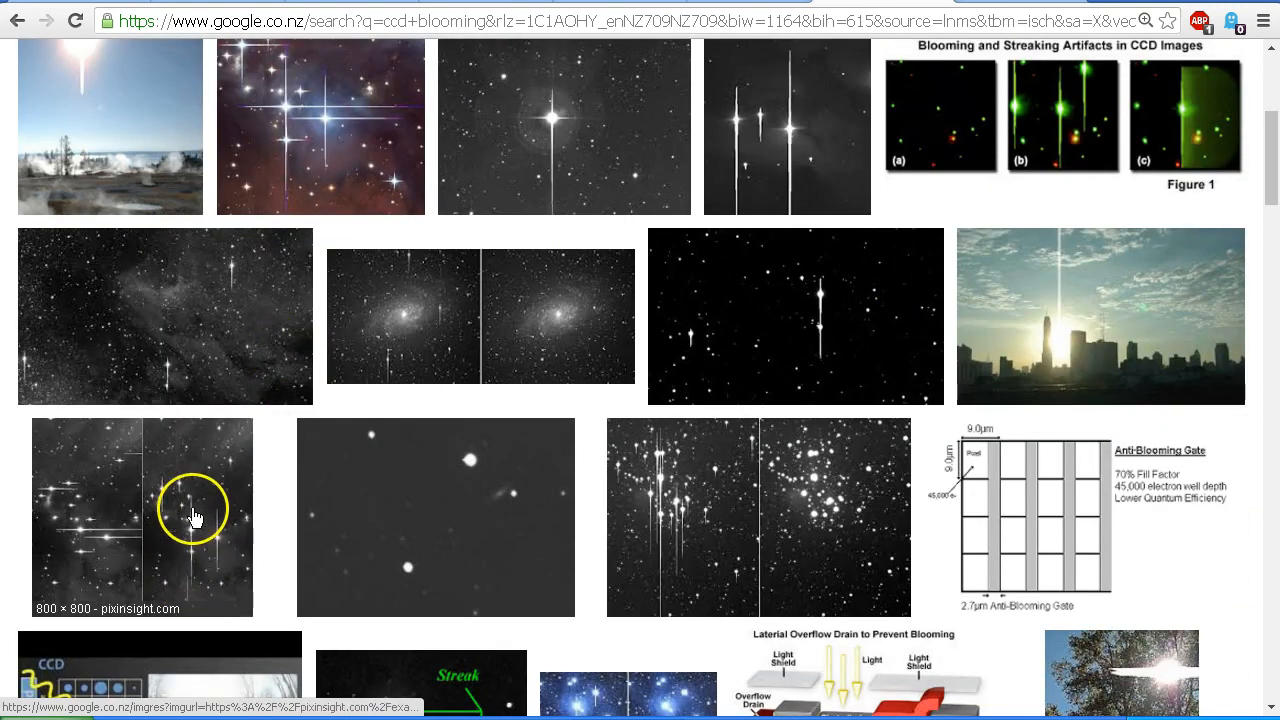
mouse_move(80, 532)
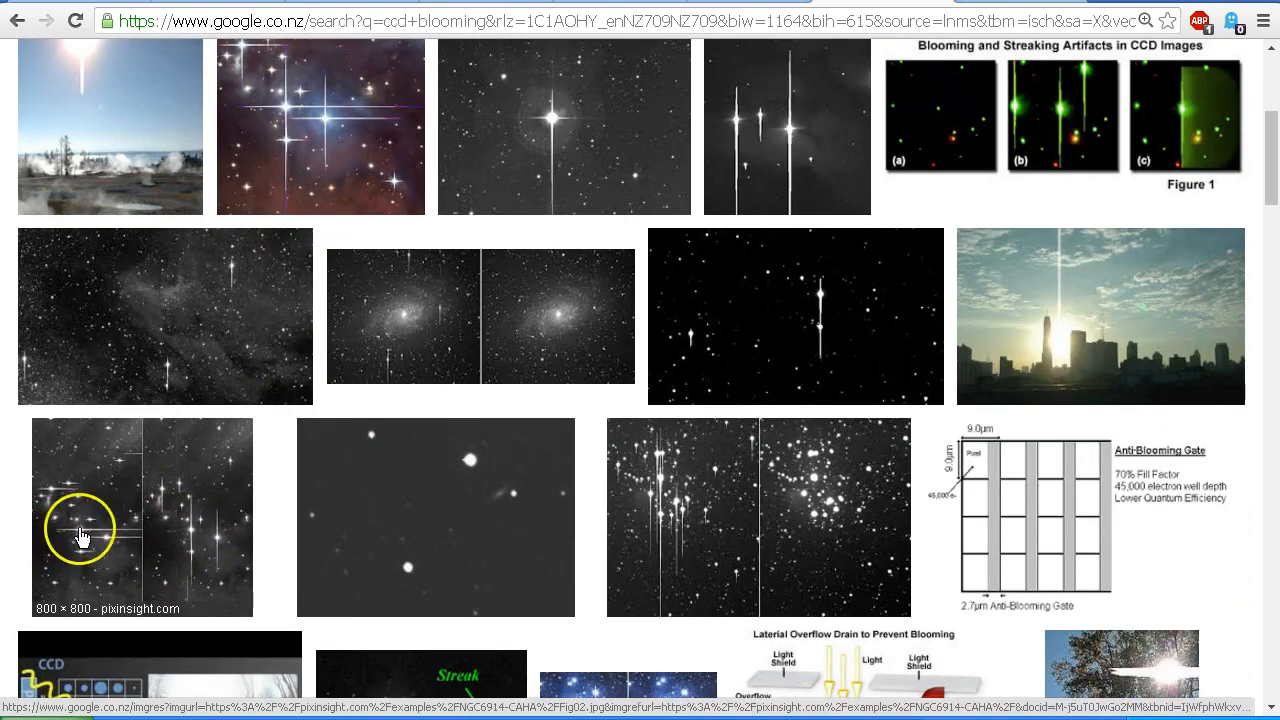